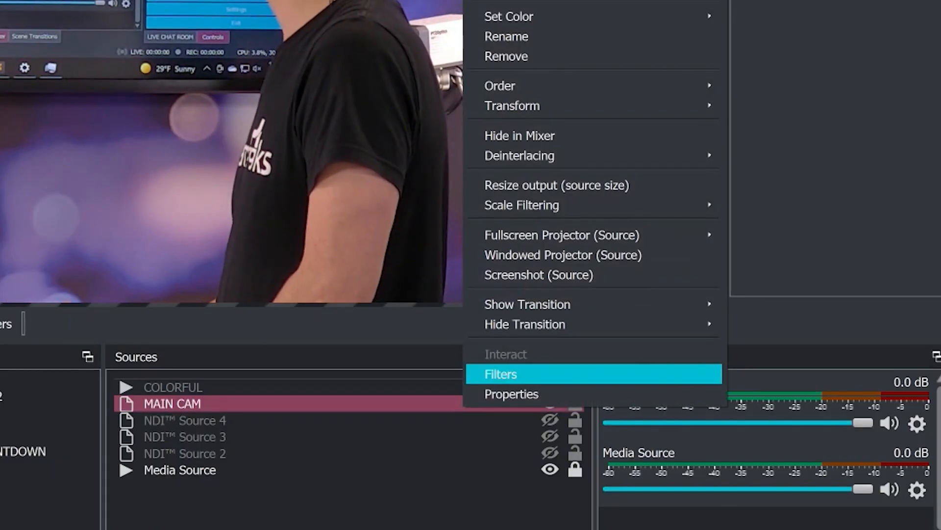
Step: Add an Apply LUT effect filter to MAIN CAM, keeping its default name
click(500, 374)
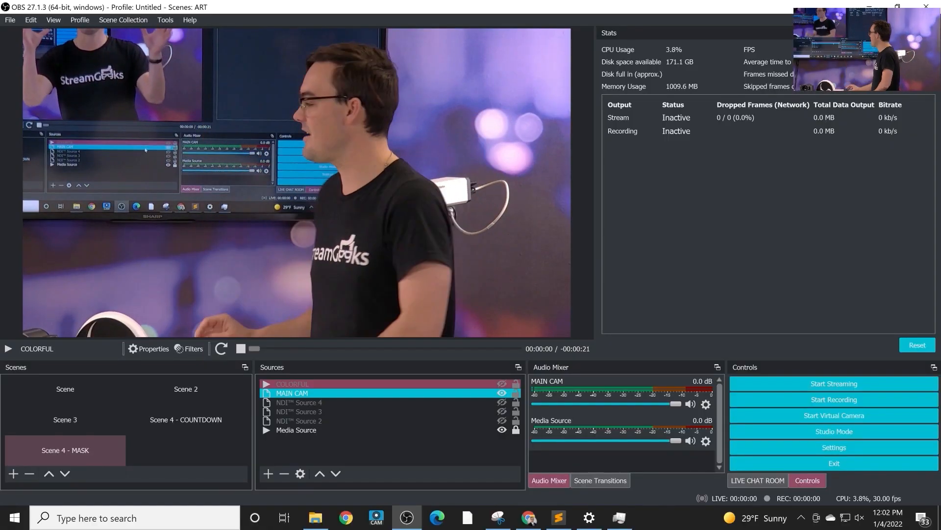
right_click(292, 393)
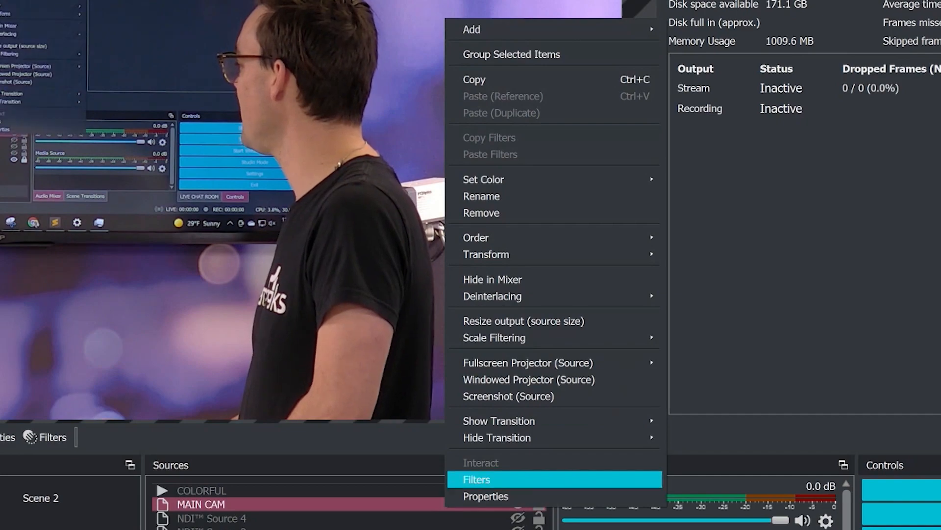
click(476, 479)
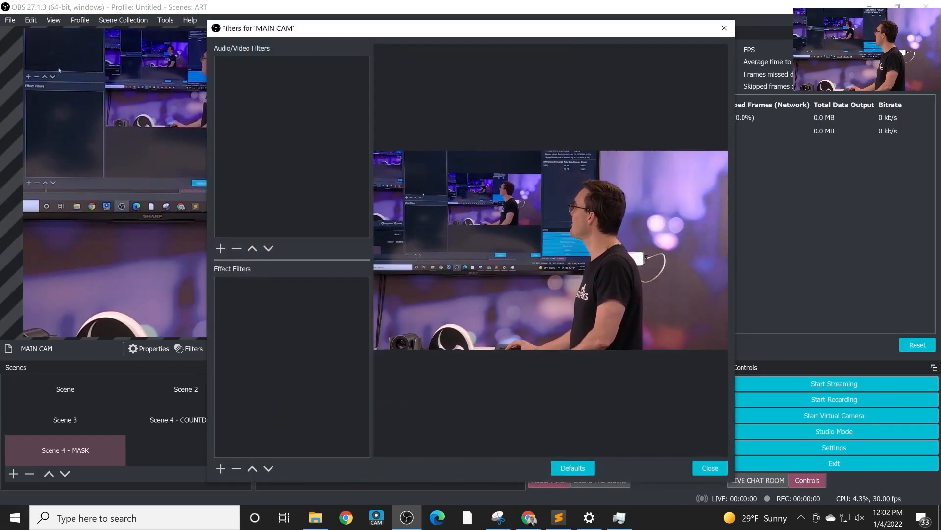
click(220, 248)
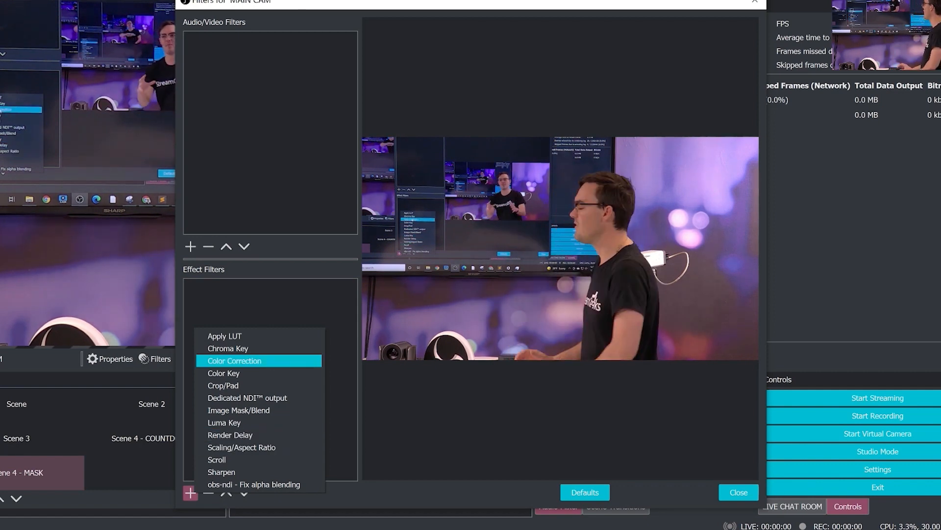
click(225, 335)
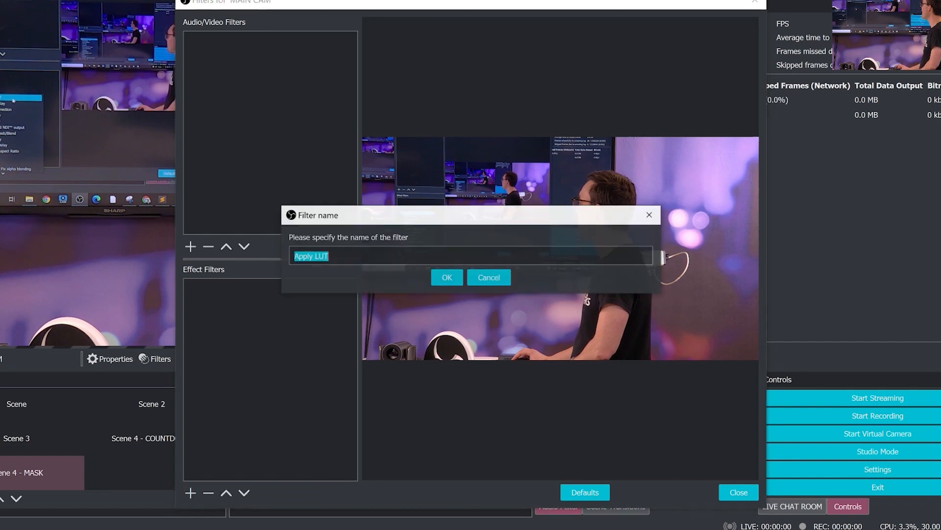
click(446, 276)
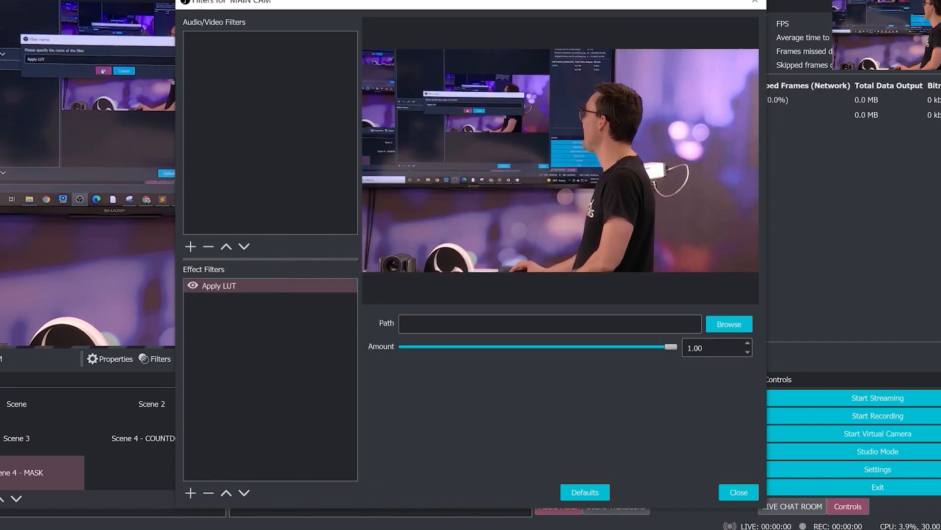
Step: Load the teal_lows_orange_highs LUT file into the Apply LUT filter
click(729, 324)
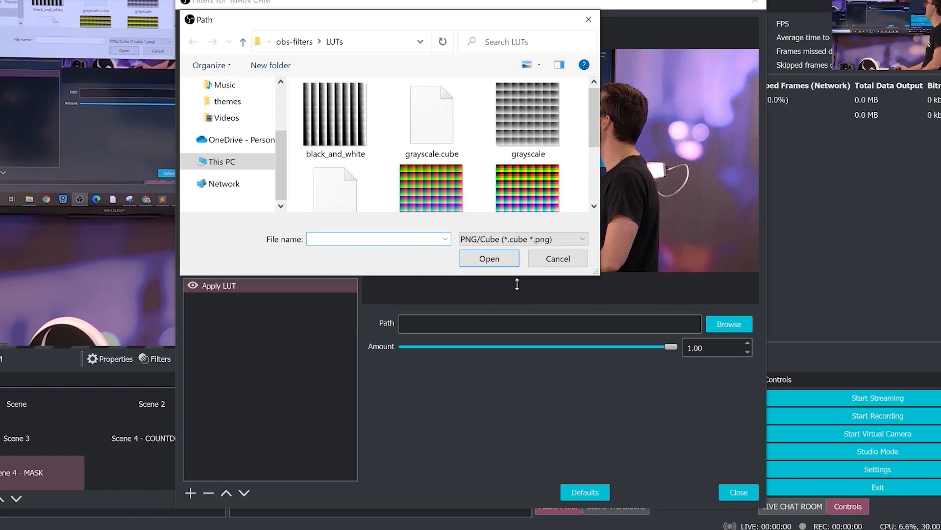
click(560, 198)
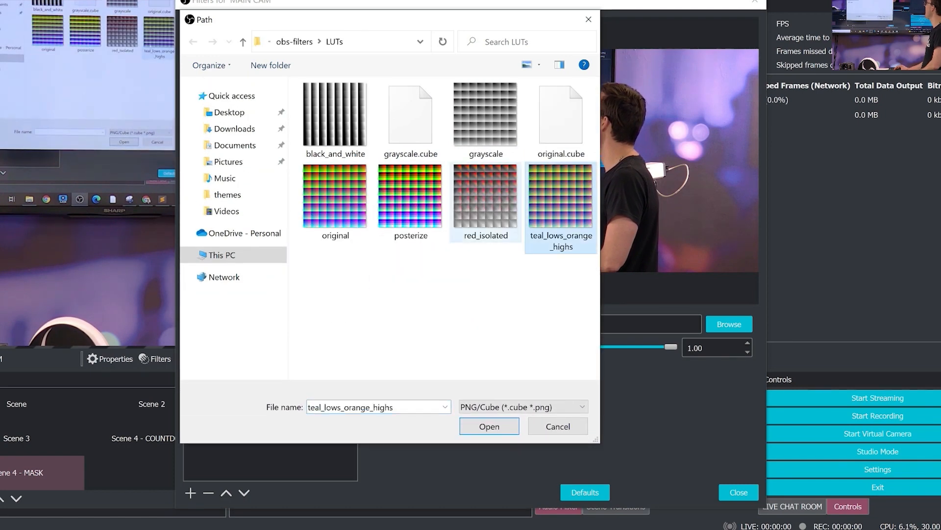
click(335, 192)
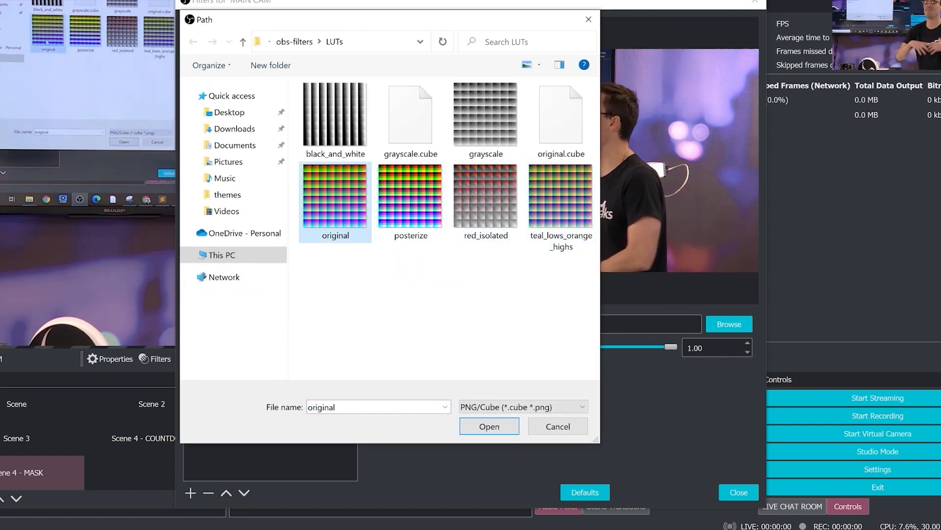
mouse_move(335, 195)
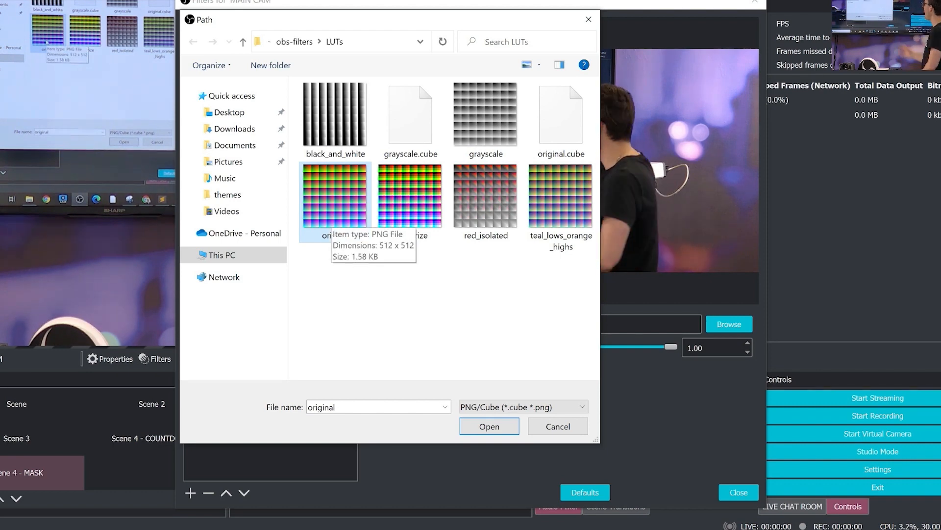
click(489, 426)
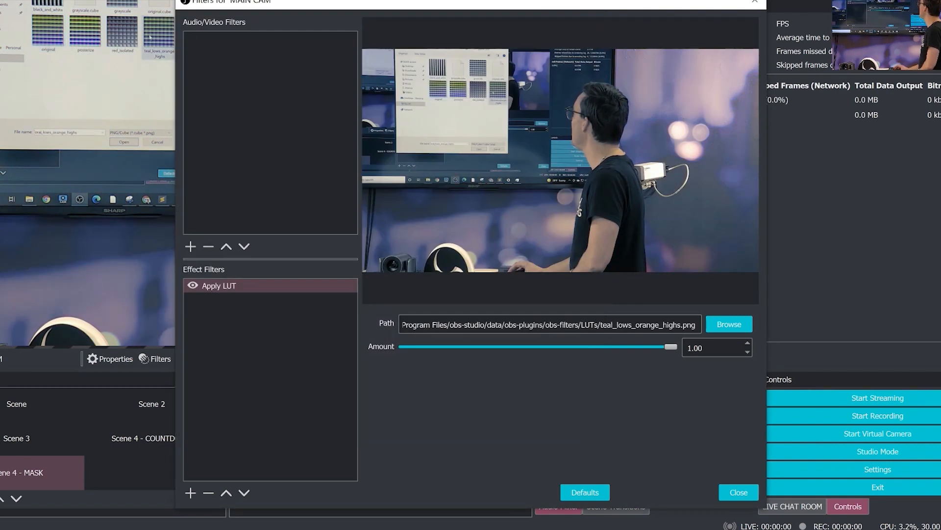
Step: Set the LUT Amount slider to about 0.72
drag(672, 347, 585, 346)
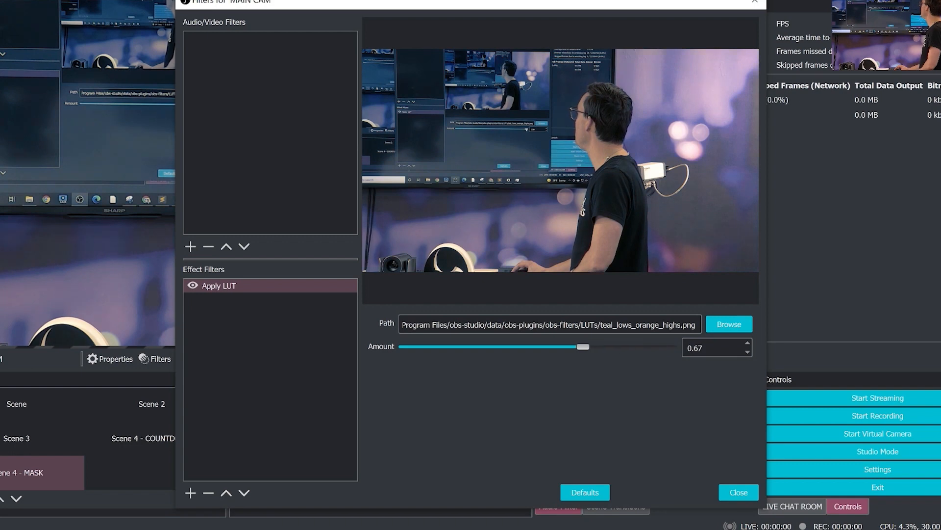
drag(583, 347, 613, 347)
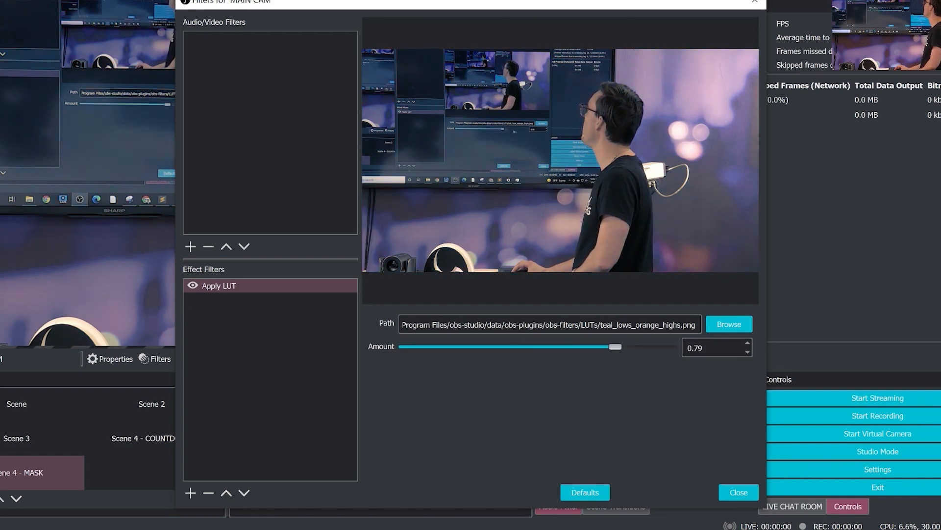
drag(614, 347, 404, 347)
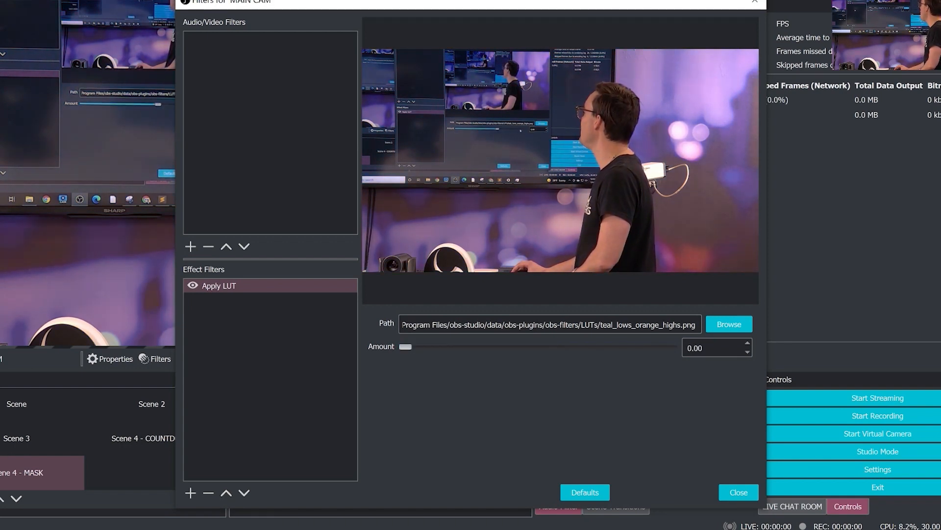
drag(406, 347, 522, 347)
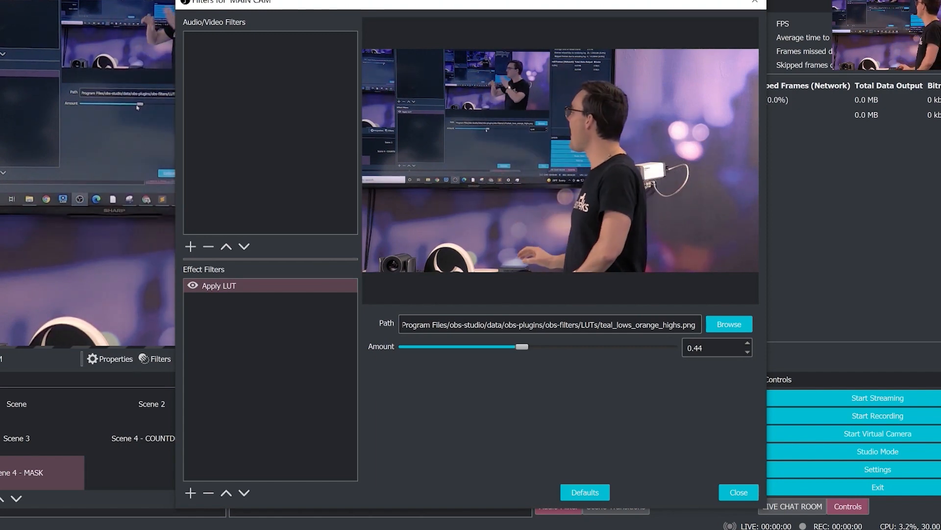
drag(521, 346, 619, 346)
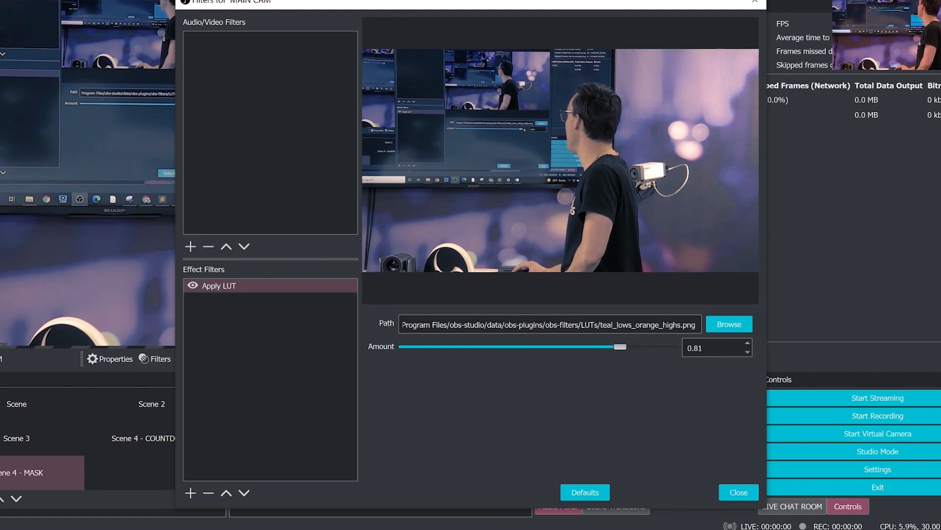
drag(620, 346, 597, 347)
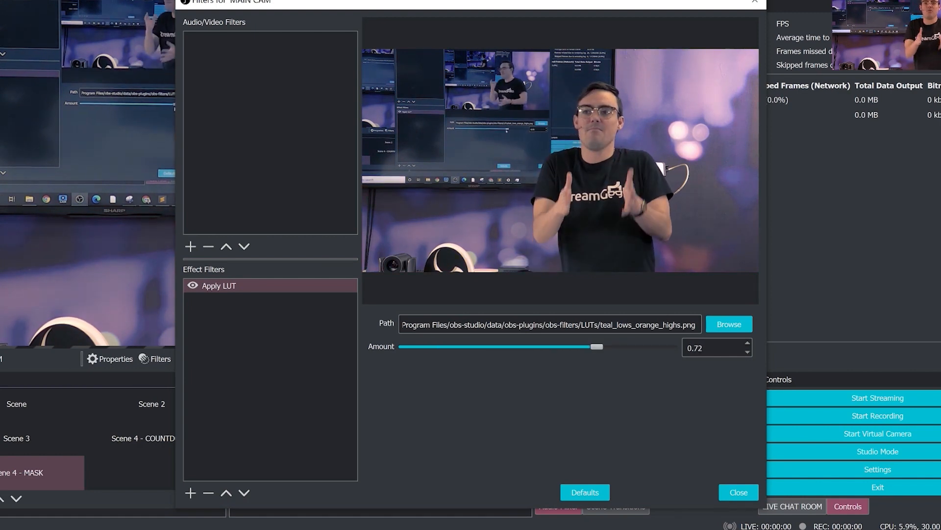
click(220, 286)
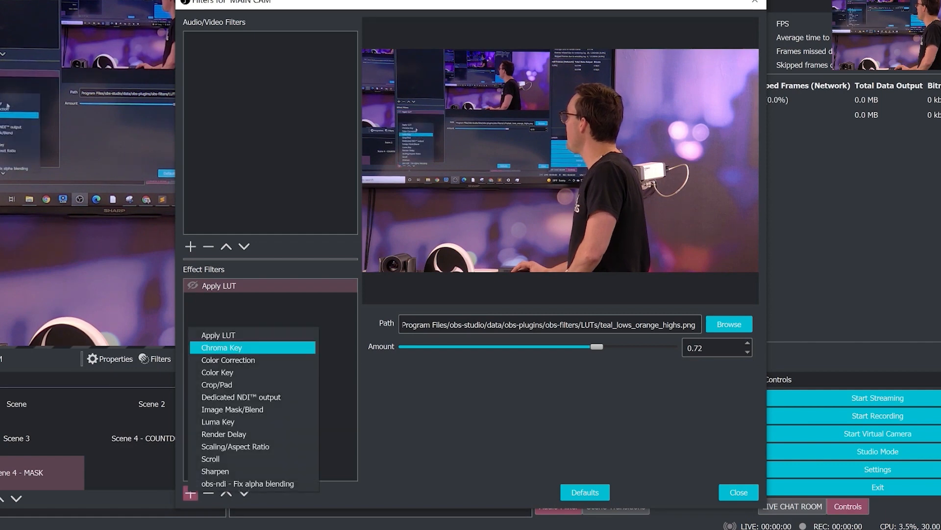
Step: Add a Color Correction filter with default name and values to MAIN CAM
click(228, 360)
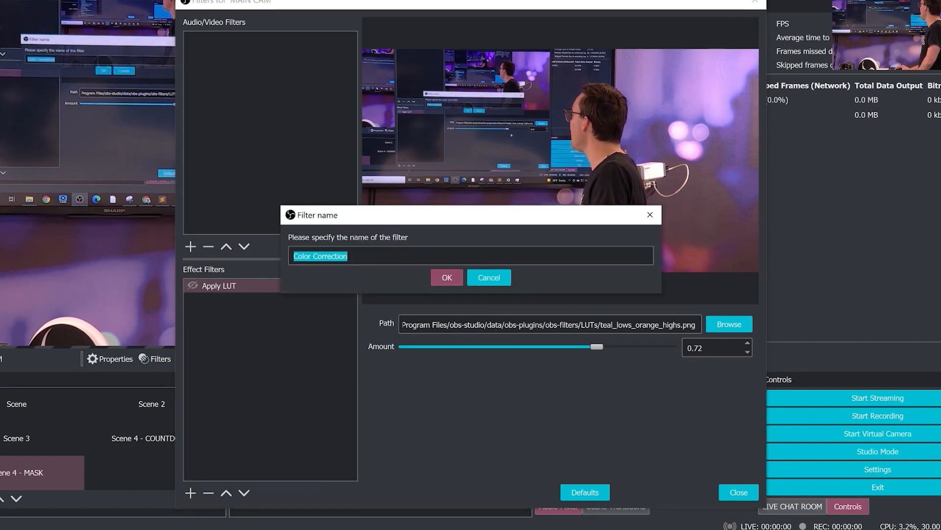
click(446, 277)
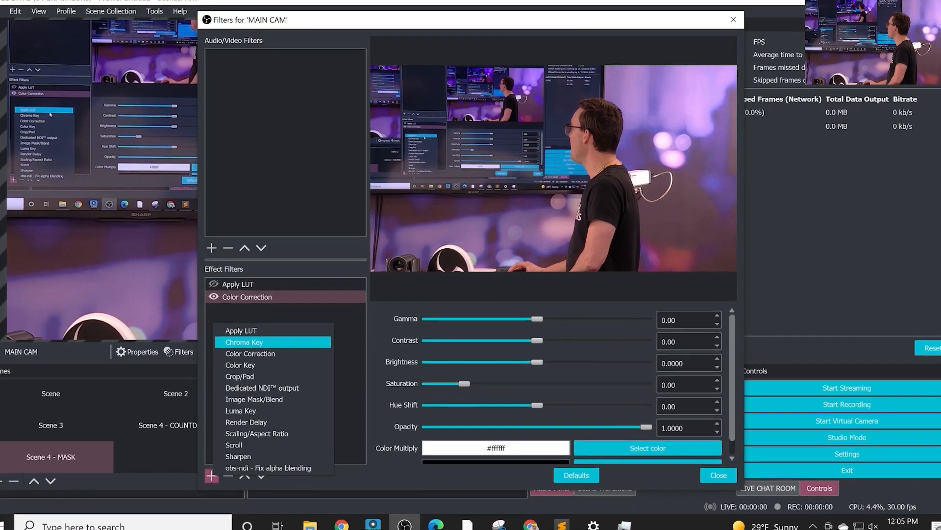
click(244, 341)
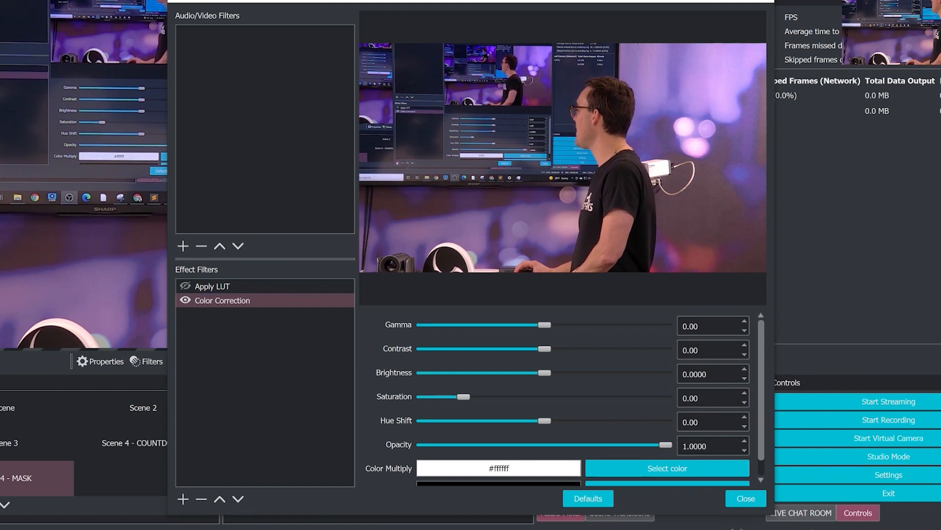
Step: Add a Crop/Pad filter with Left 22, Top 333, Right 44, then disable it
click(181, 499)
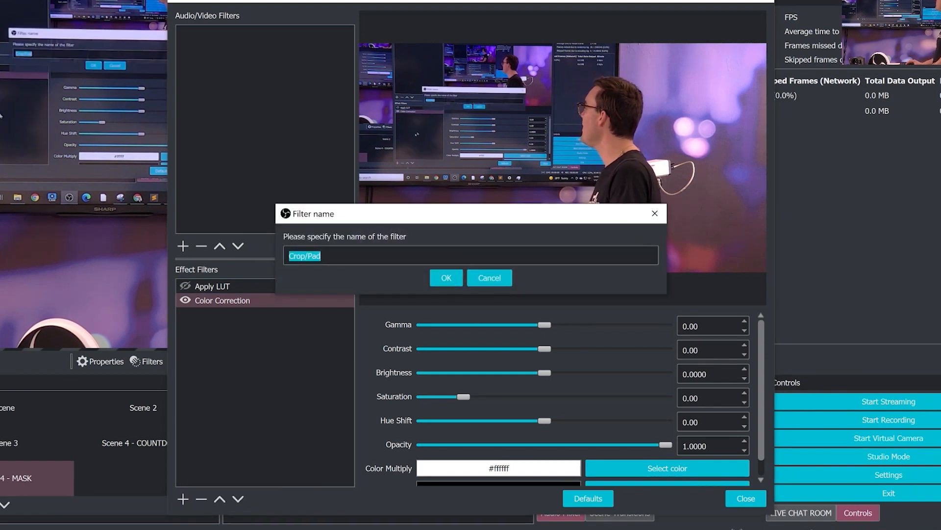
click(446, 277)
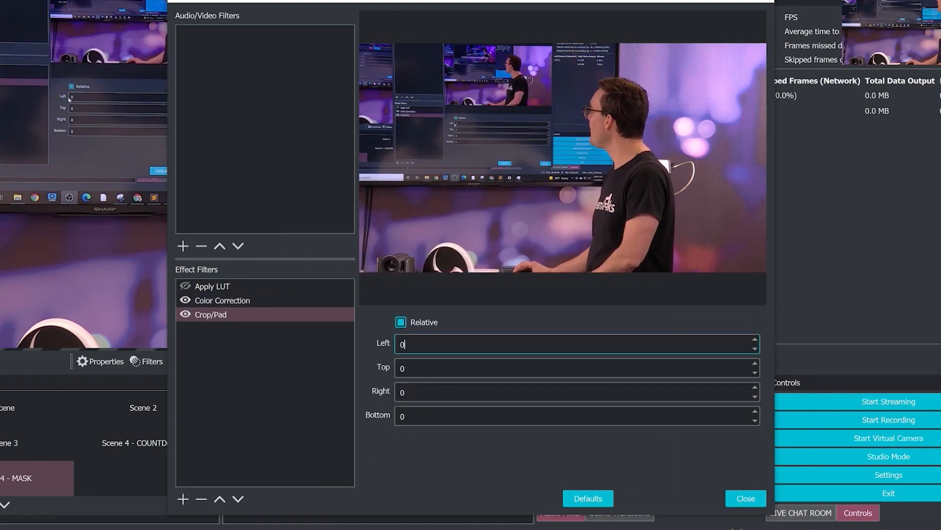
text(333)
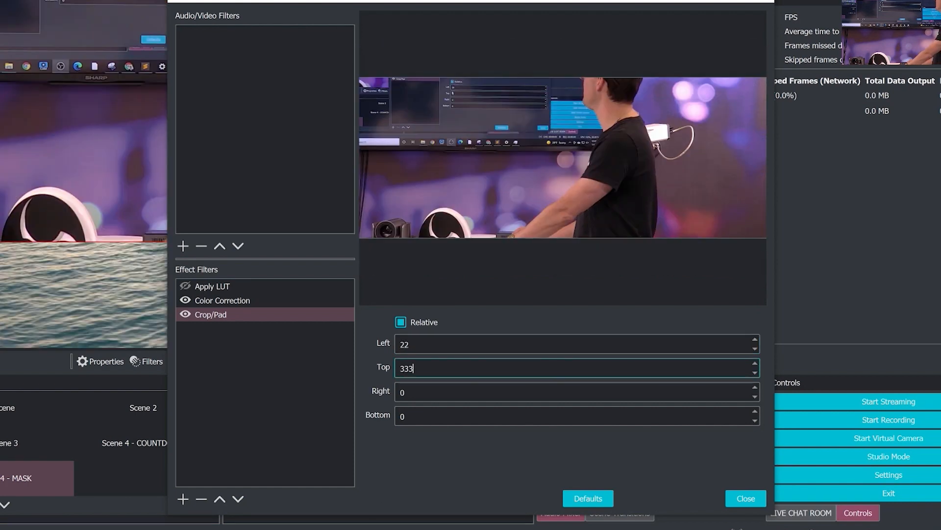
text(4444)
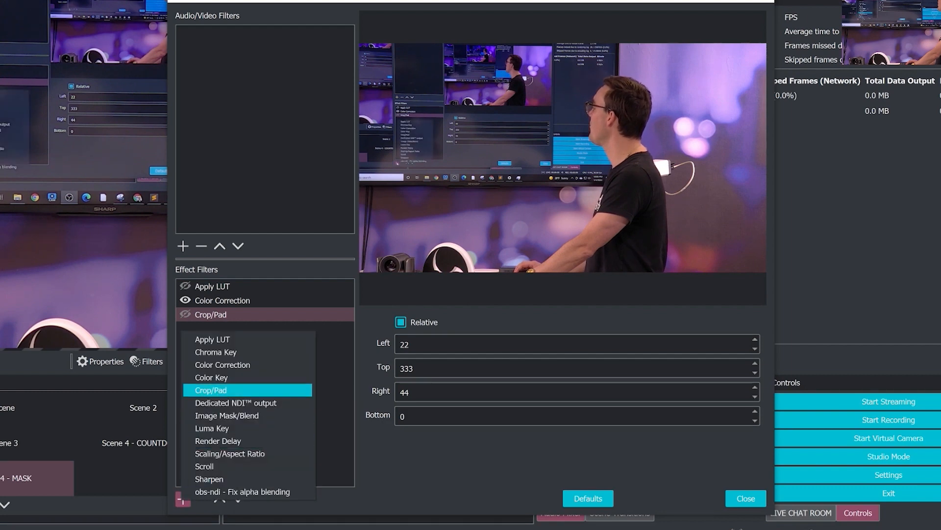
mouse_move(236, 402)
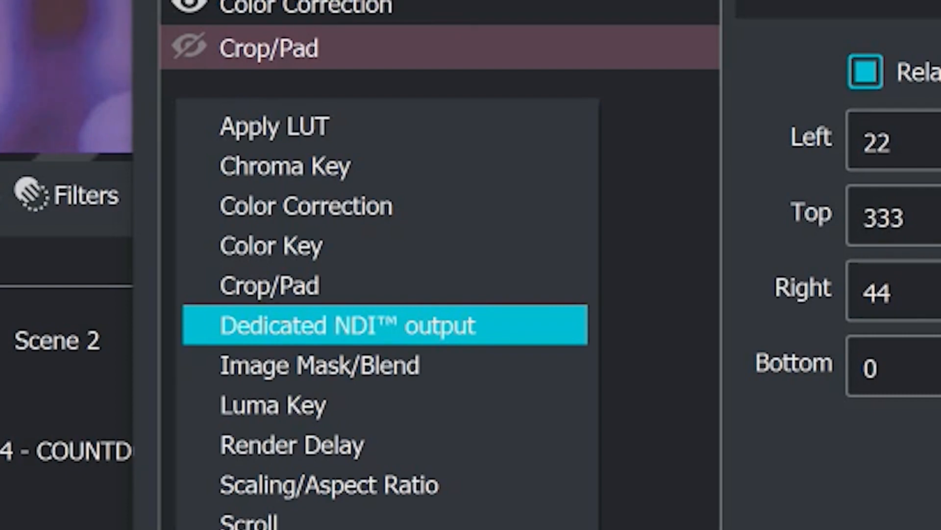
mouse_move(384, 365)
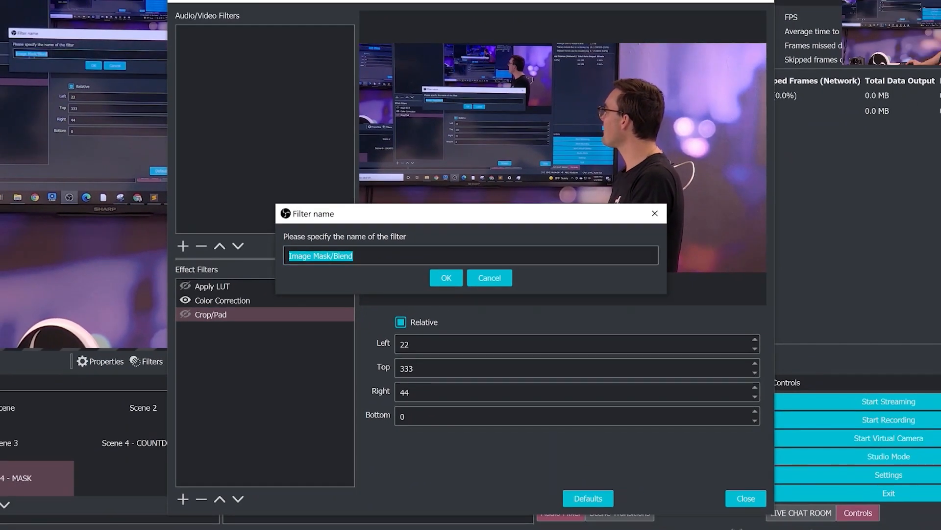
Step: Add an Image Mask/Blend filter using CIRCLE MASK 1.jpg to MAIN CAM
click(445, 278)
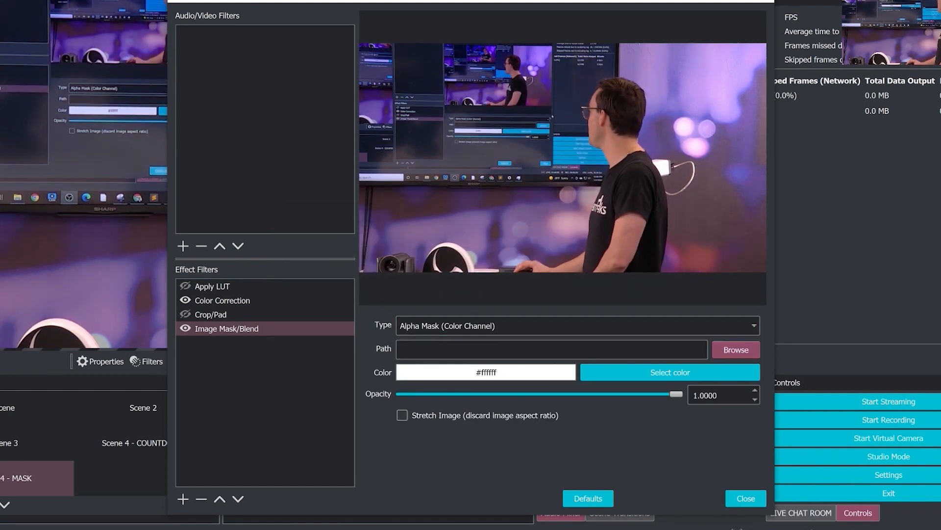
click(735, 349)
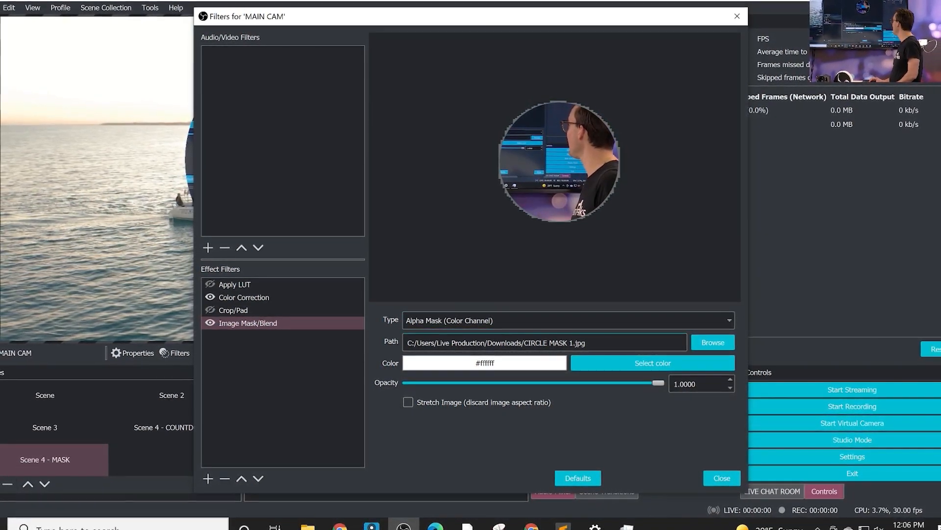
click(721, 477)
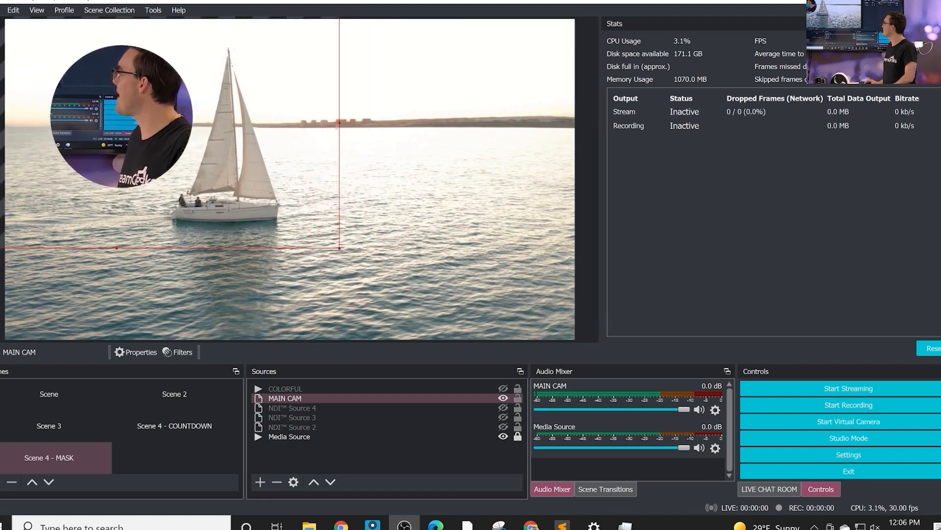
Step: Give COLORFUL an Image Mask/Blend filter loaded with FULL (1).png
click(284, 398)
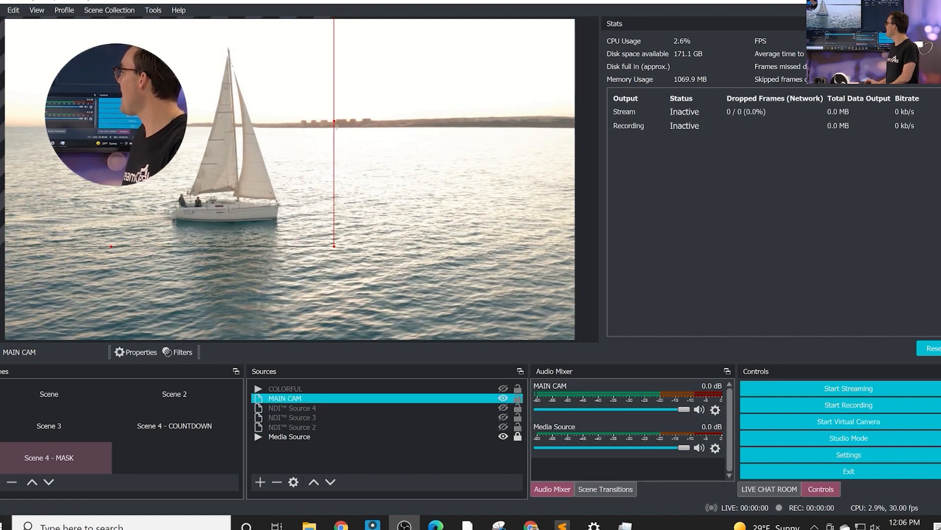
right_click(285, 399)
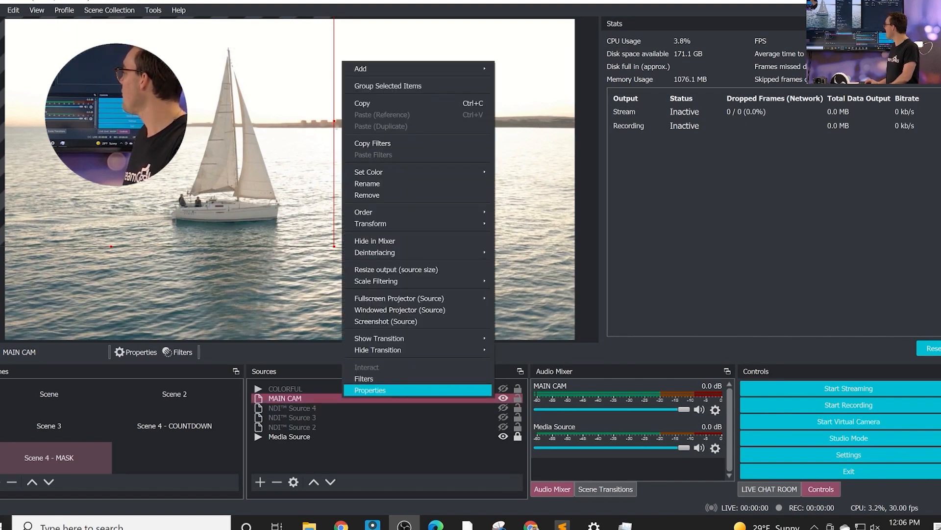
click(364, 378)
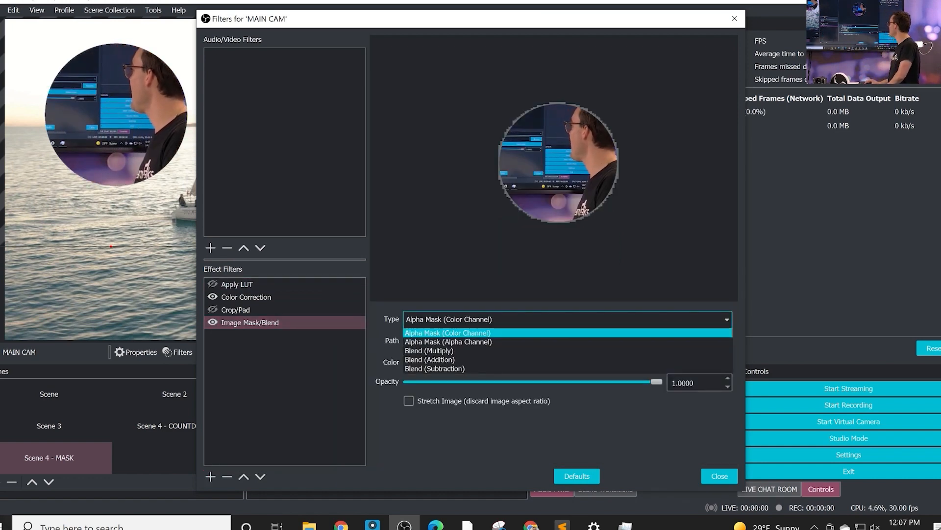
click(447, 332)
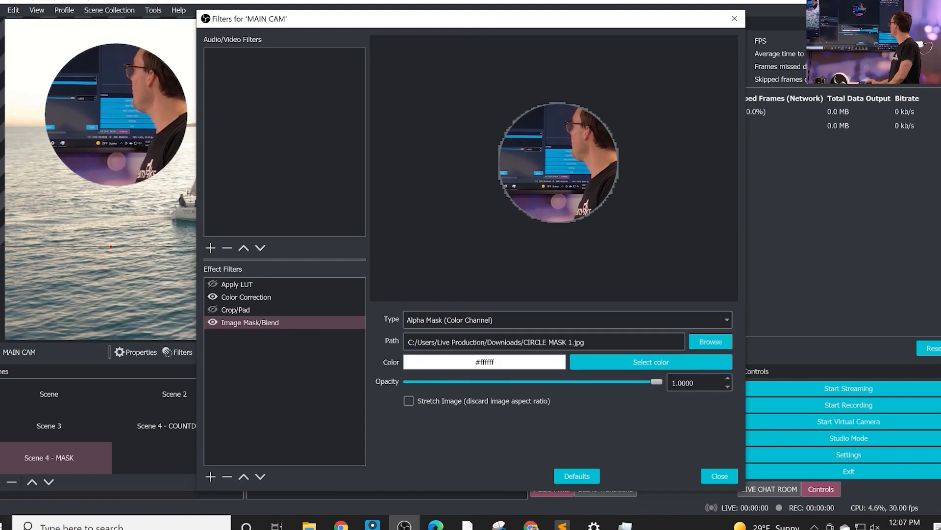
click(719, 475)
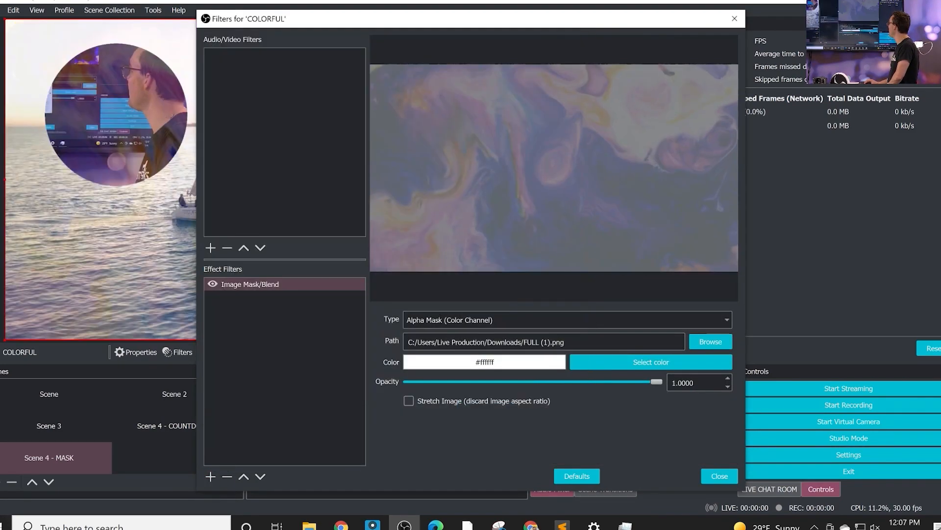
Step: Set the COLORFUL mask type to Alpha Mask (Alpha Channel)
click(565, 318)
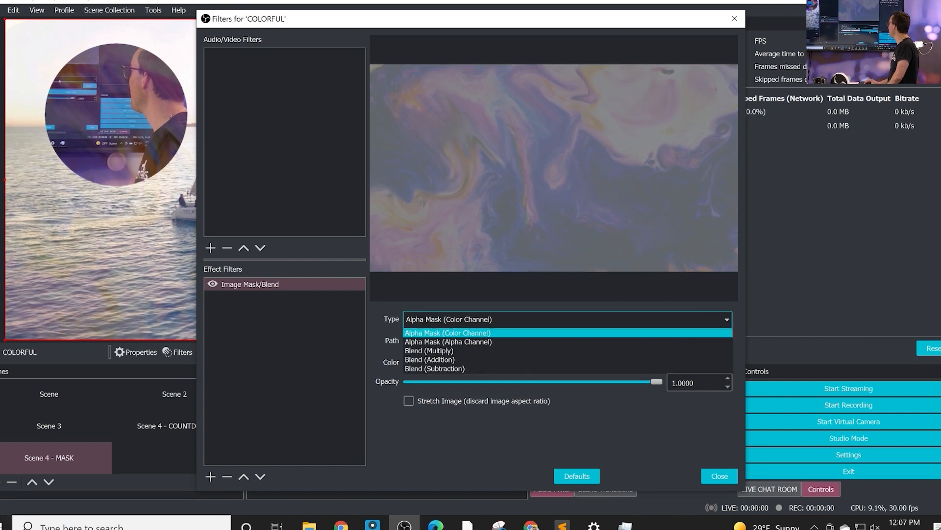
click(448, 341)
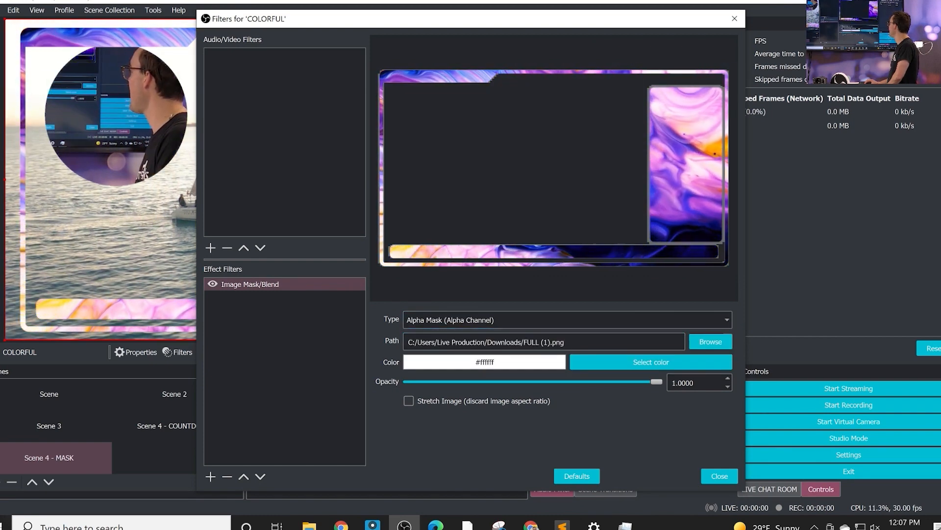
click(718, 475)
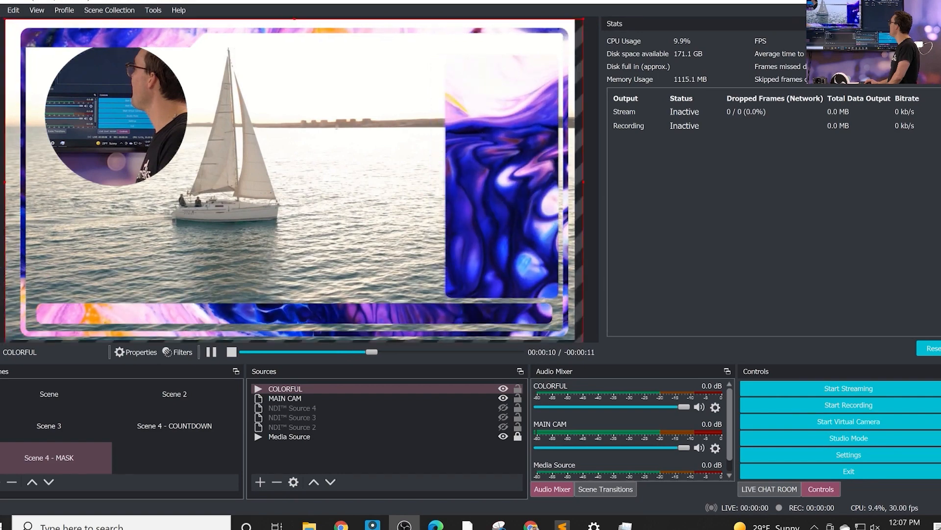
Step: Move MAIN CAM above COLORFUL and into the frame's top-left corner
click(286, 398)
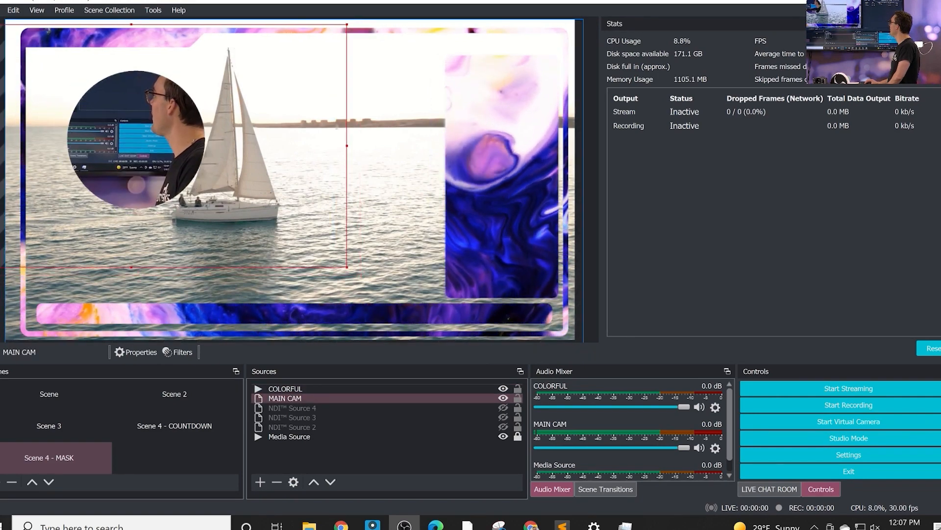
click(313, 482)
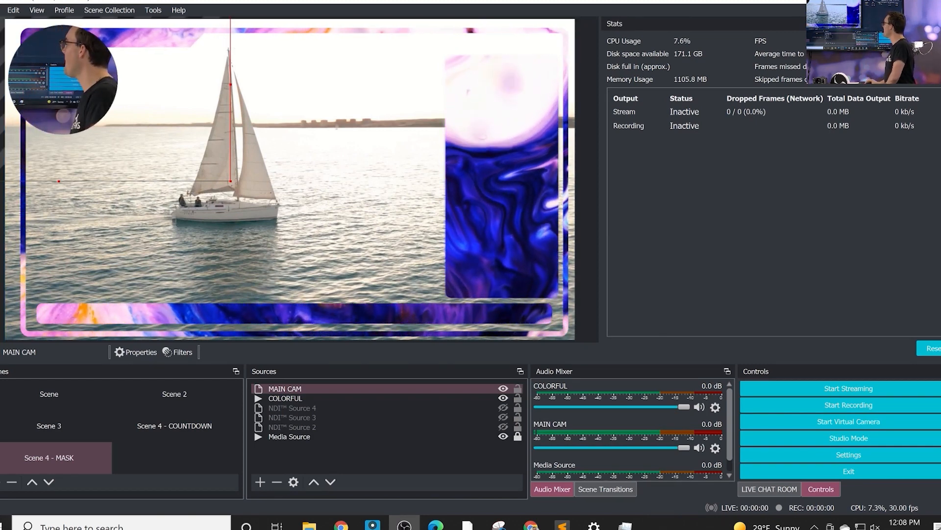
click(182, 352)
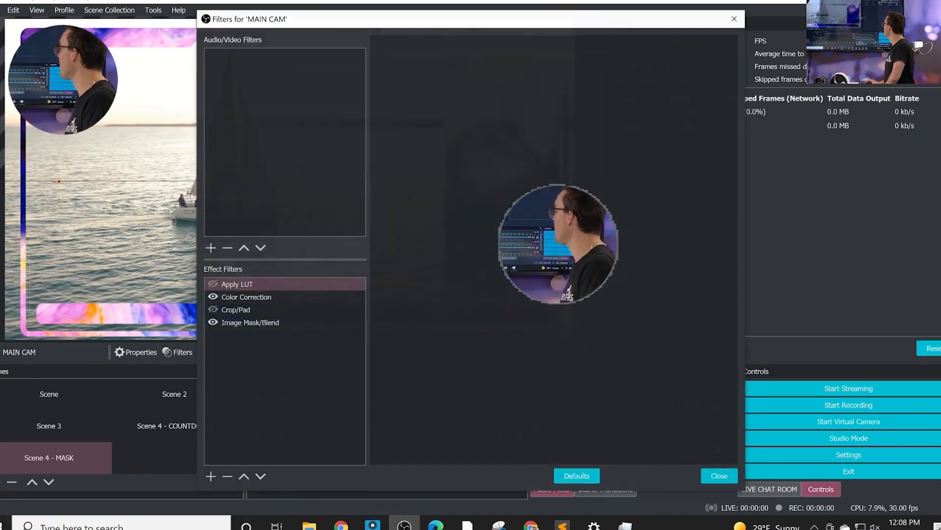
Step: Add a Sharpen filter to MAIN CAM with sharpness about 0.14
click(211, 476)
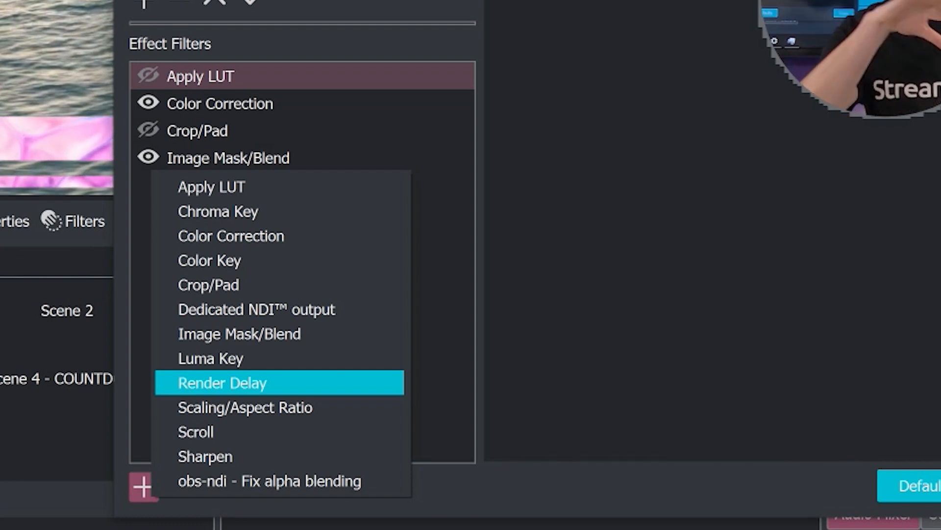
mouse_move(231, 236)
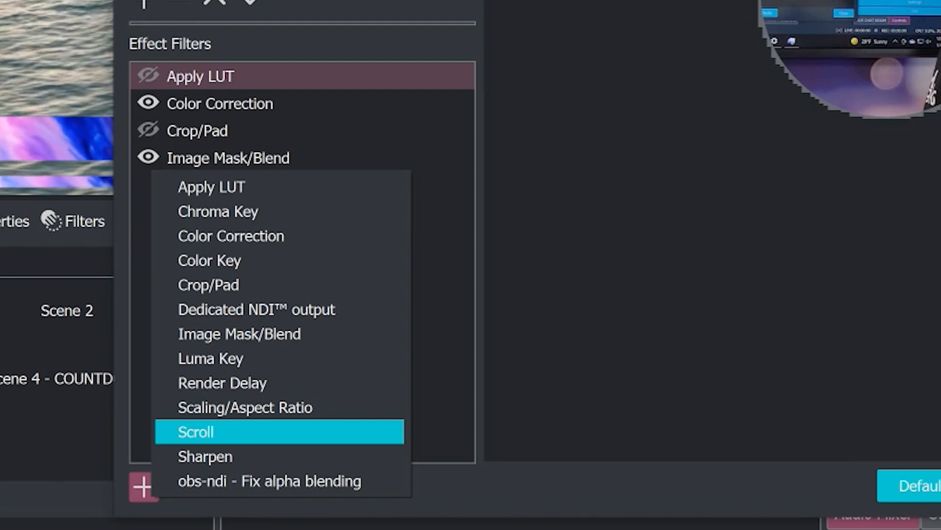
click(205, 457)
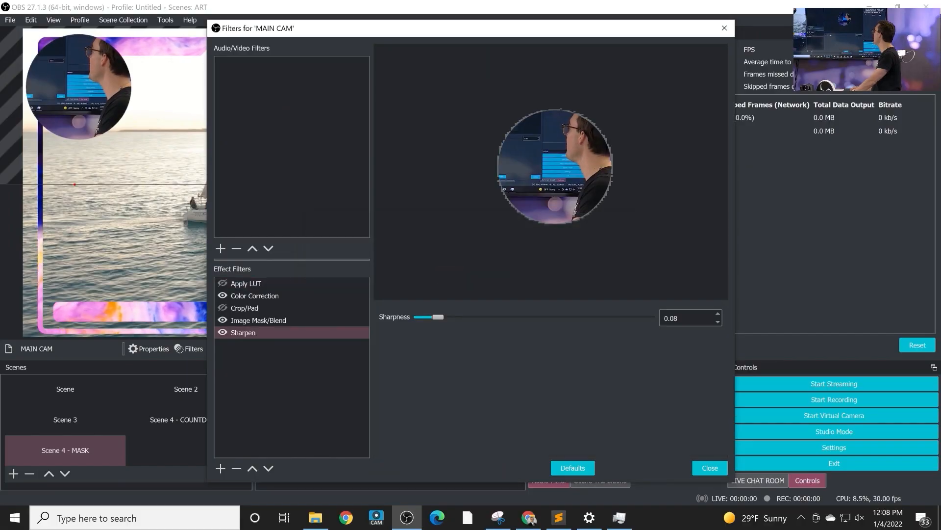
drag(435, 317, 517, 317)
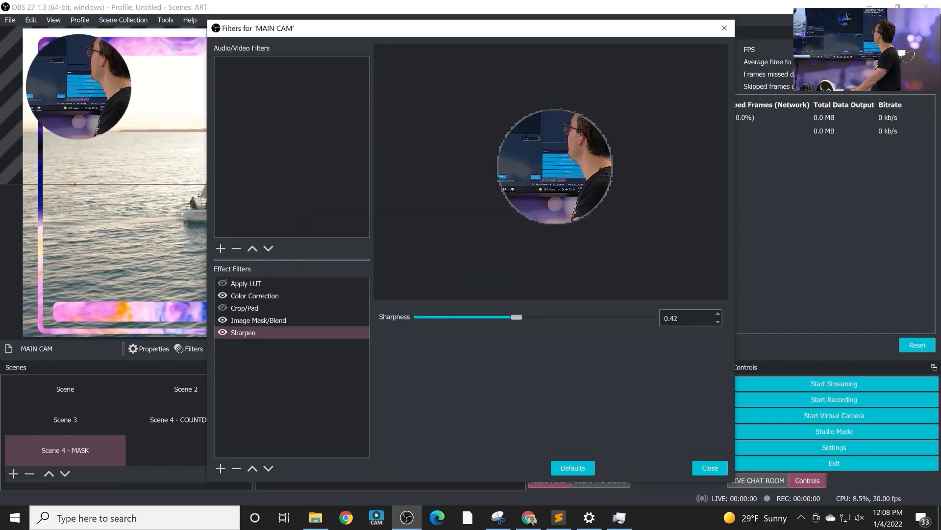
drag(516, 317, 452, 317)
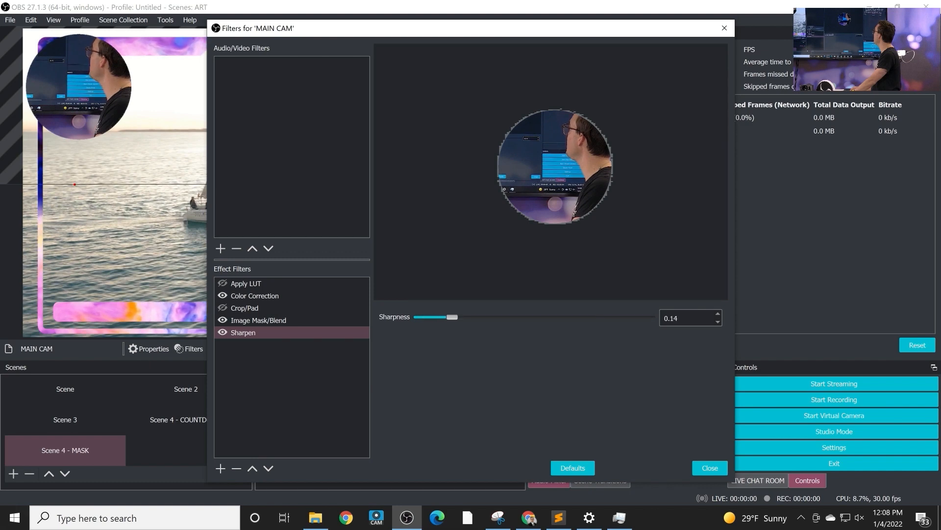
click(709, 470)
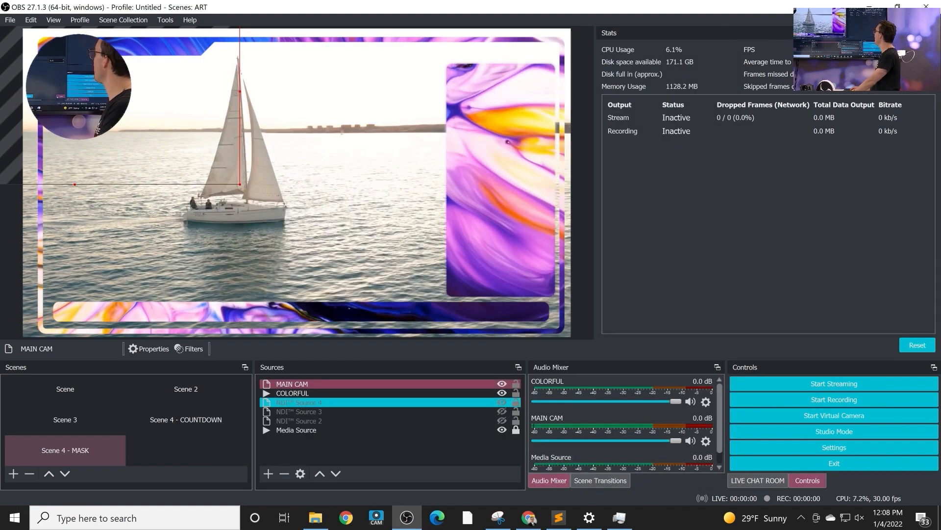
Step: Review MAIN CAM's filters and close them
click(292, 383)
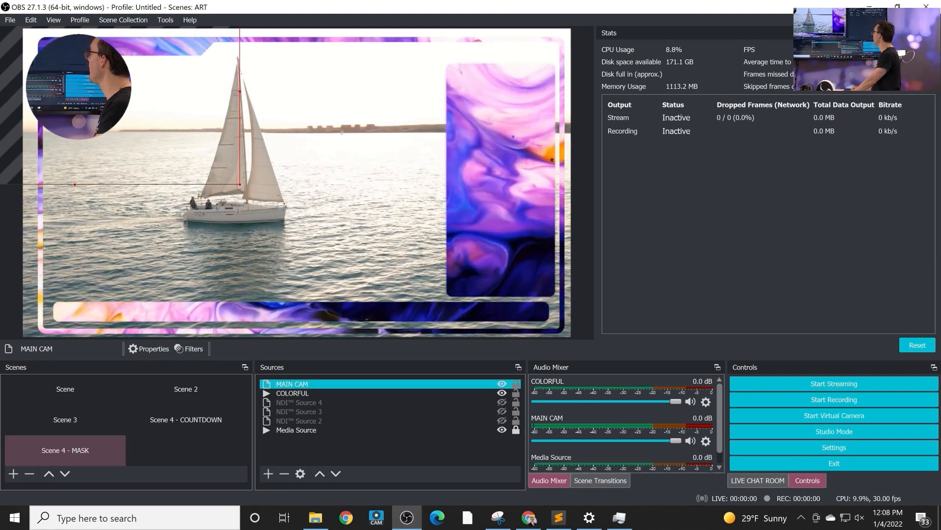
click(193, 348)
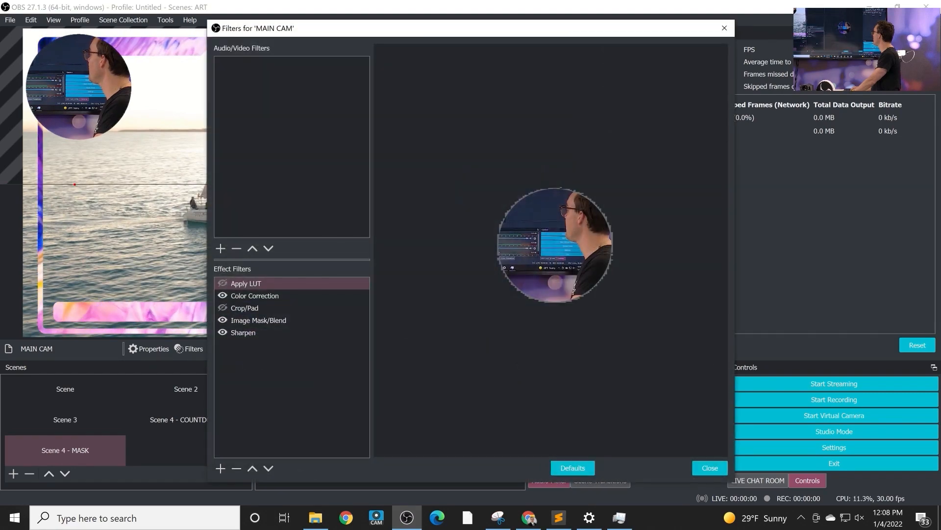
click(220, 468)
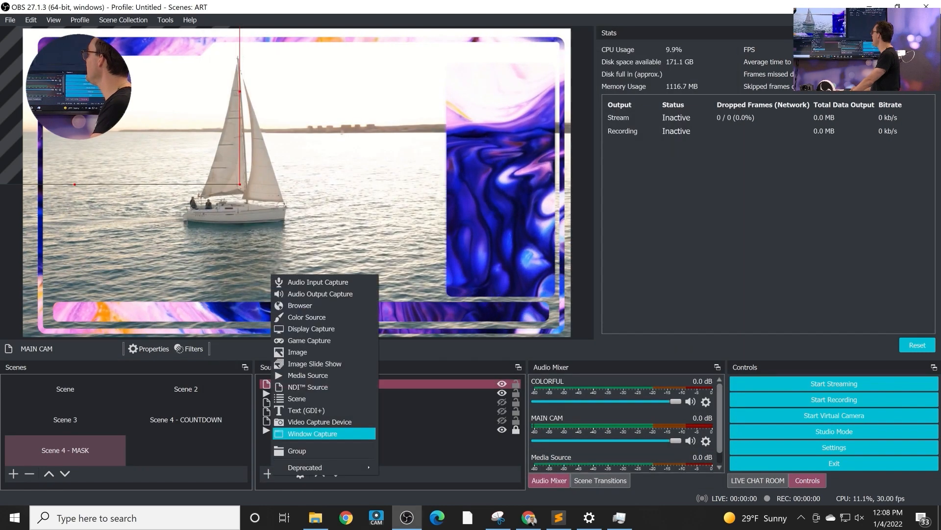
Step: Add a SCROLLING TEXT source reading 'HELLO WE NEED SOME SCROLLING TEXT'
click(305, 409)
text(SCROLLING TE)
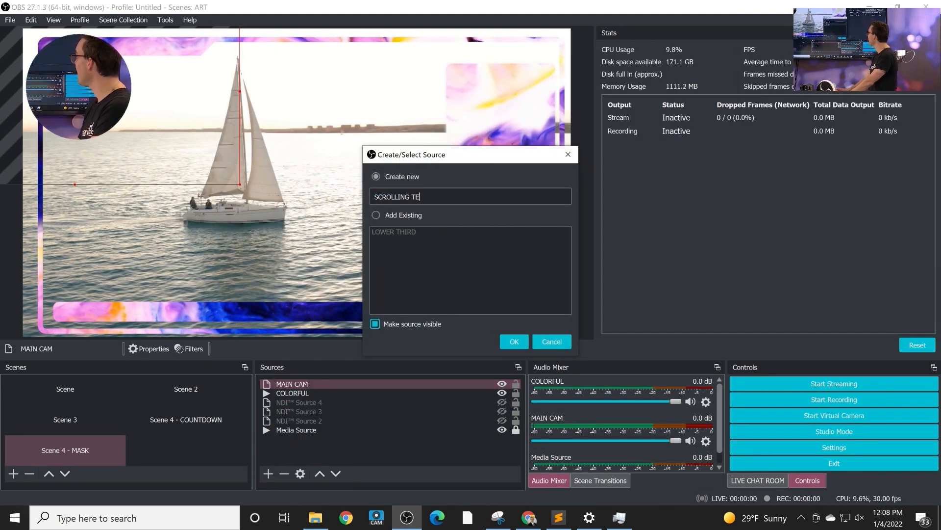
click(513, 341)
text(HELLO WE)
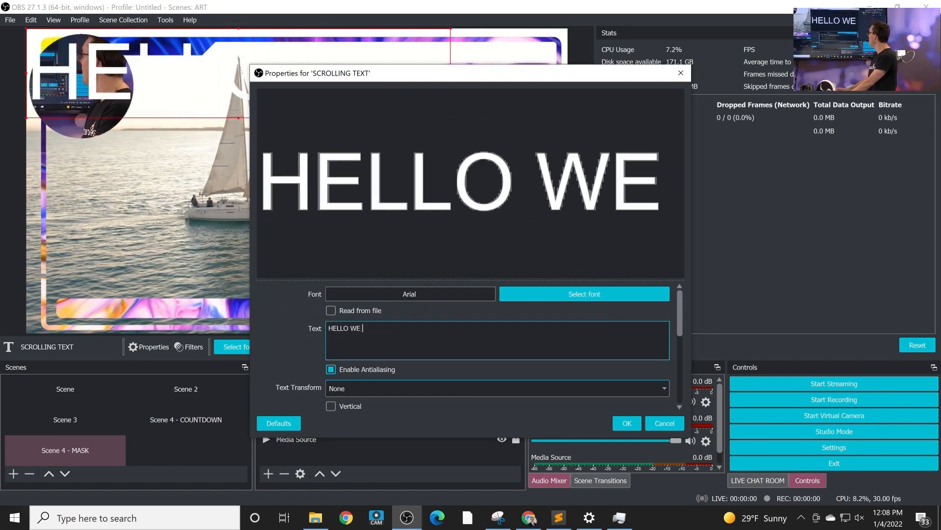
text(NEED SOME SC)
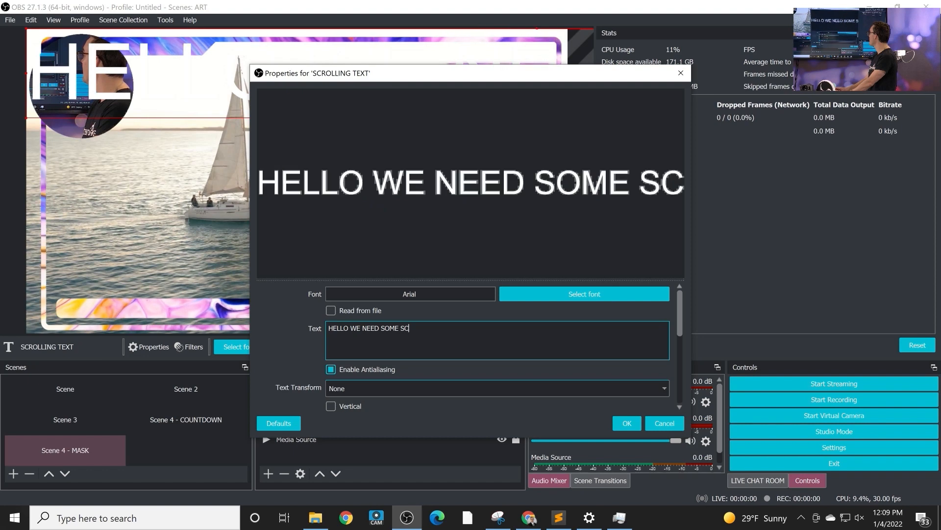
click(625, 423)
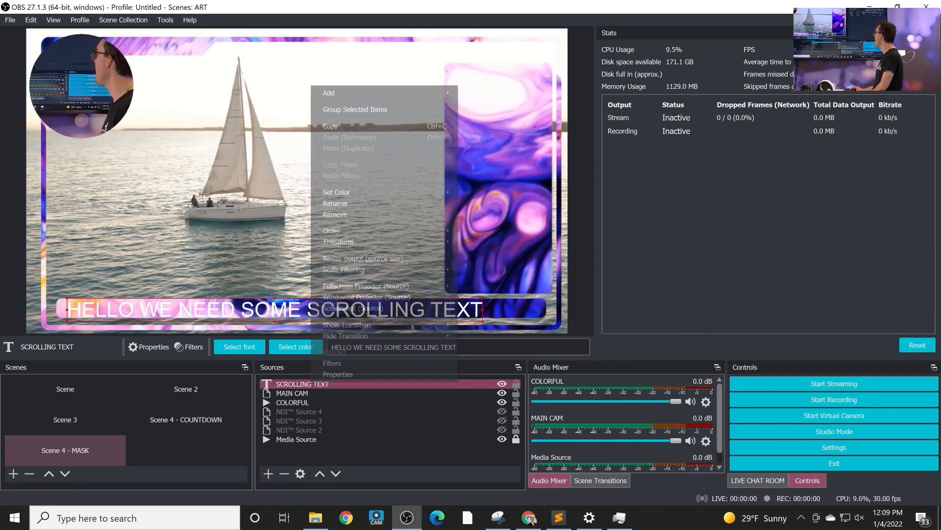
click(340, 363)
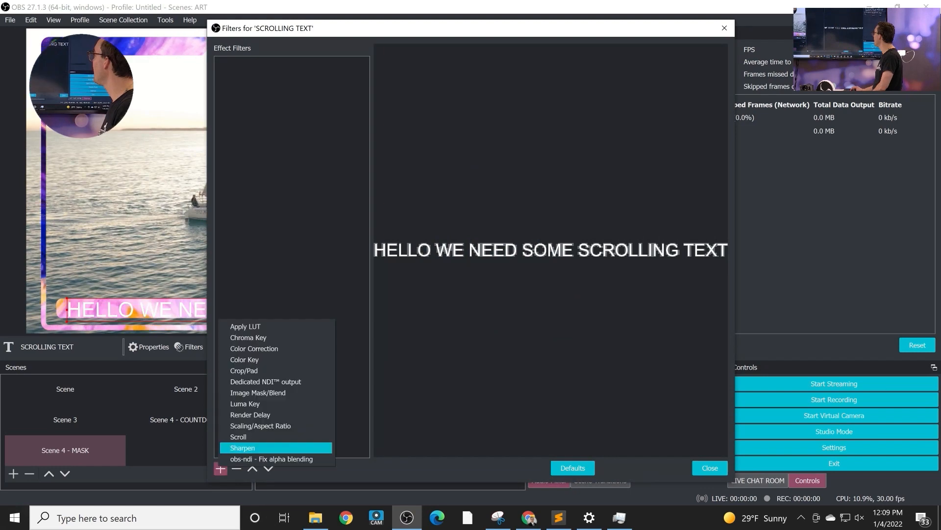
Step: Add a Scroll filter to SCROLLING TEXT with horizontal speed 430
click(239, 437)
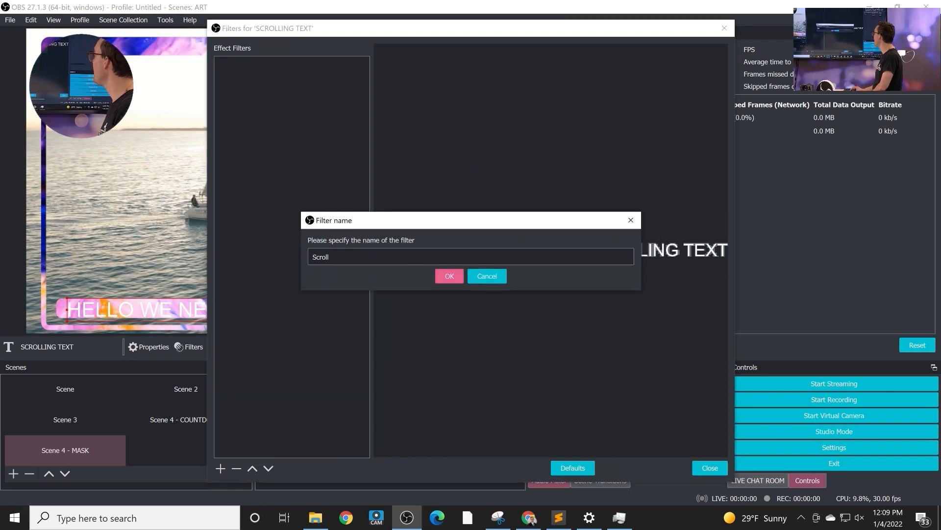
click(449, 275)
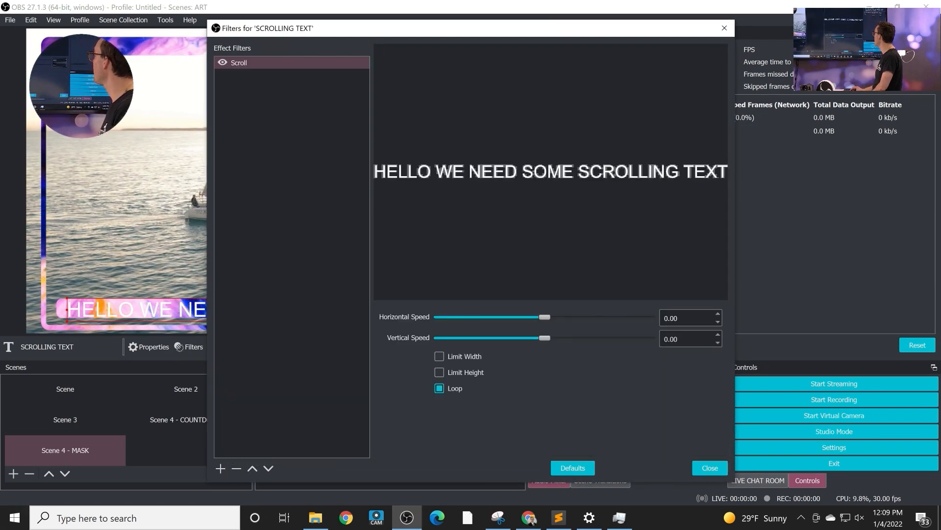
drag(545, 316, 538, 316)
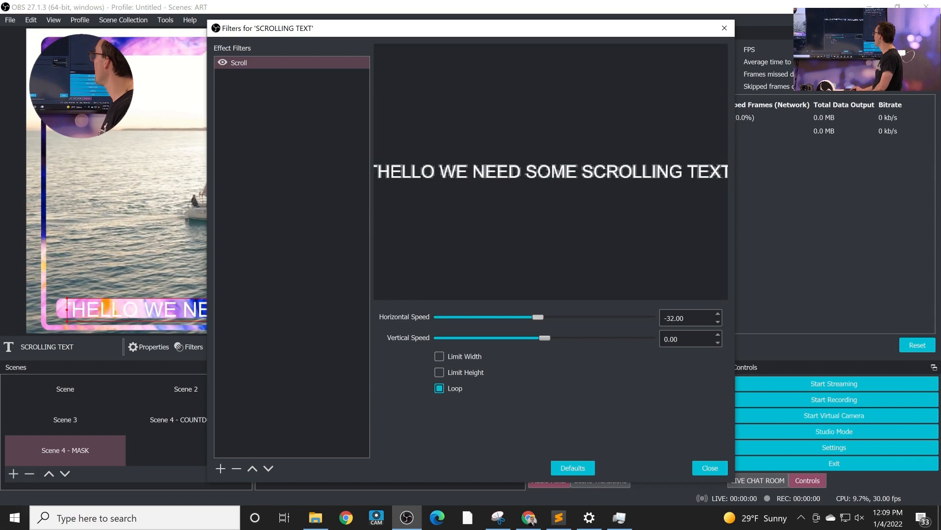
drag(538, 316, 594, 317)
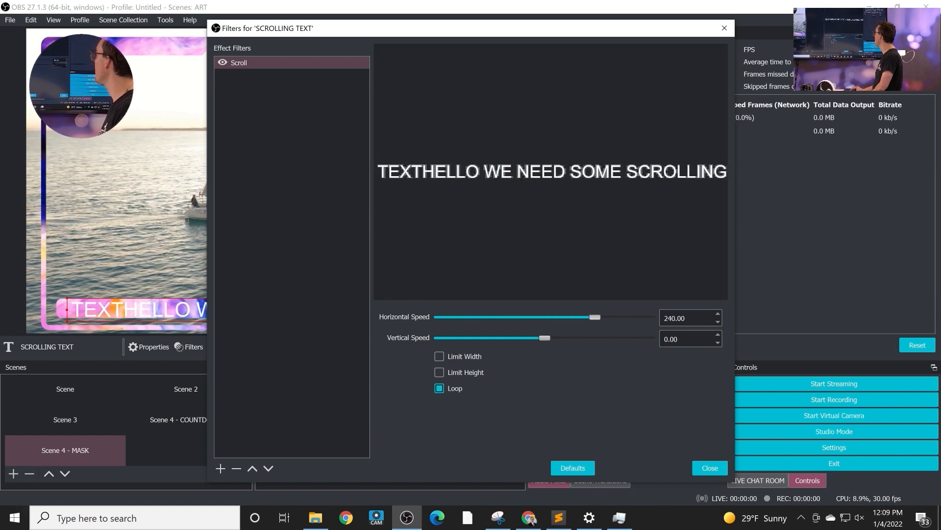
drag(593, 316, 634, 316)
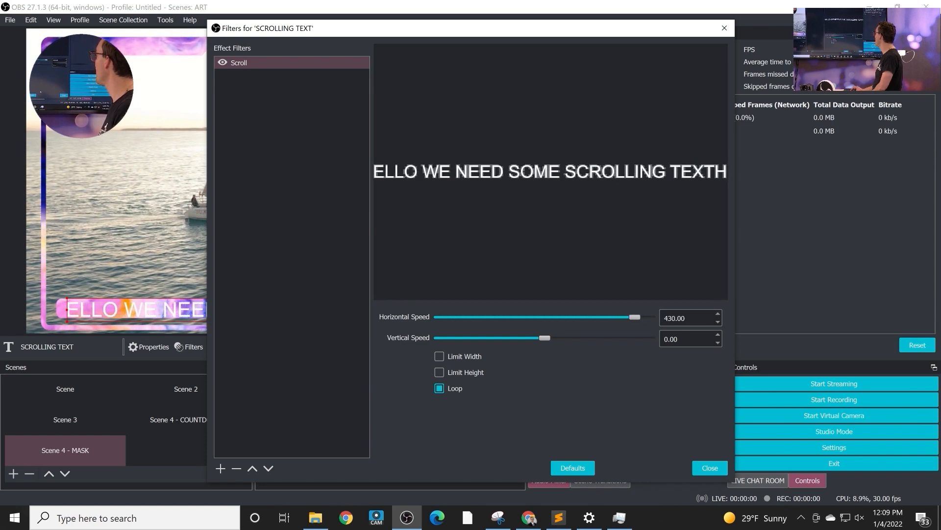
click(709, 468)
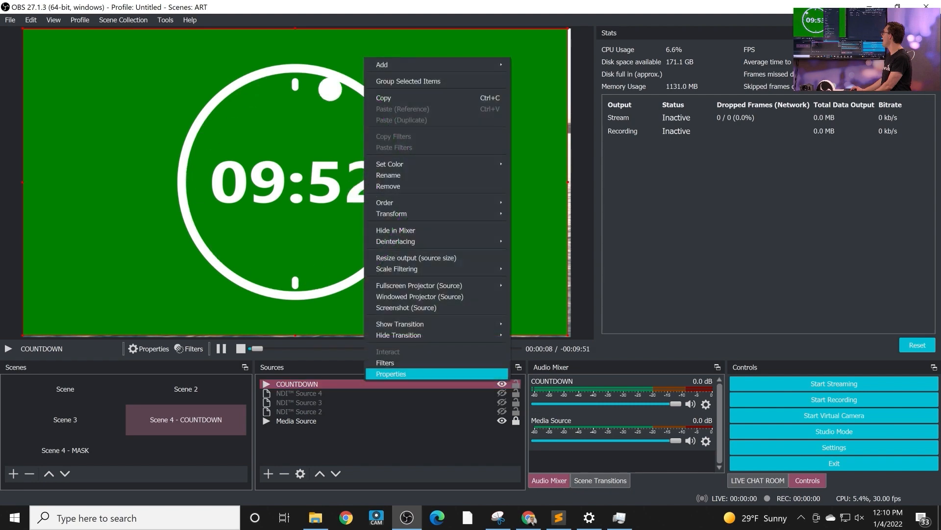
Step: Add a Chroma Key filter to COUNTDOWN with similarity about 408 and smoothness 104
click(384, 362)
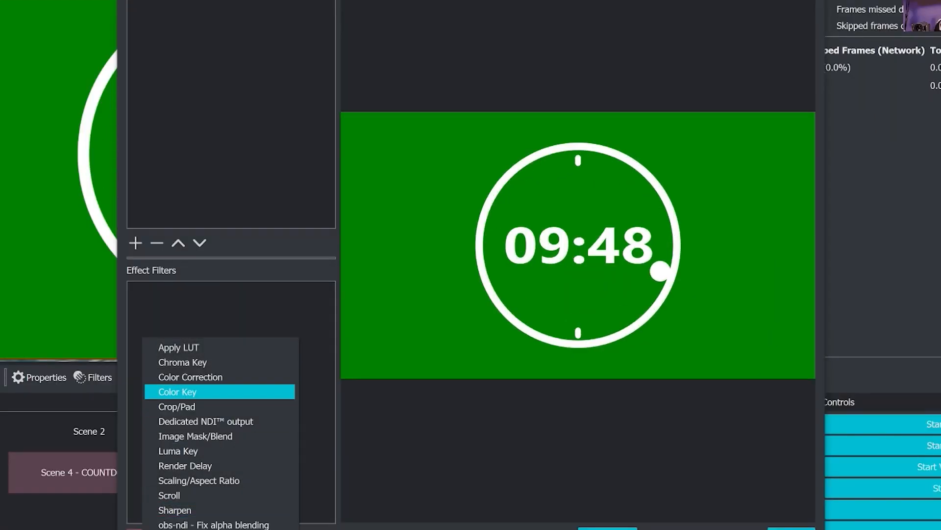
click(182, 362)
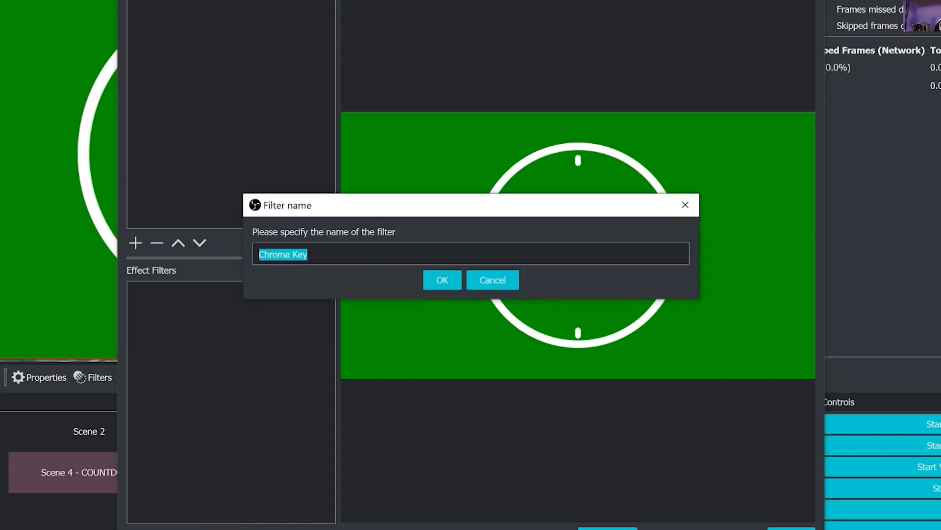
click(441, 279)
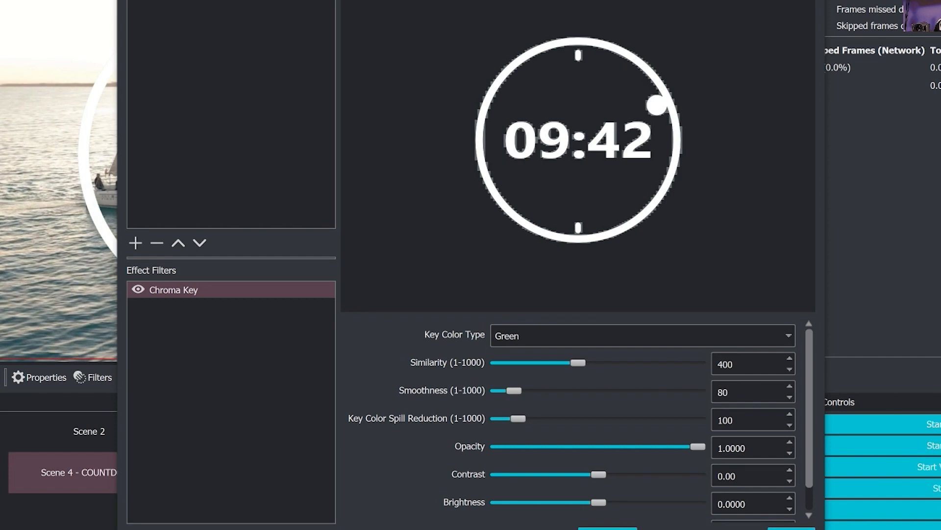
drag(578, 363, 597, 363)
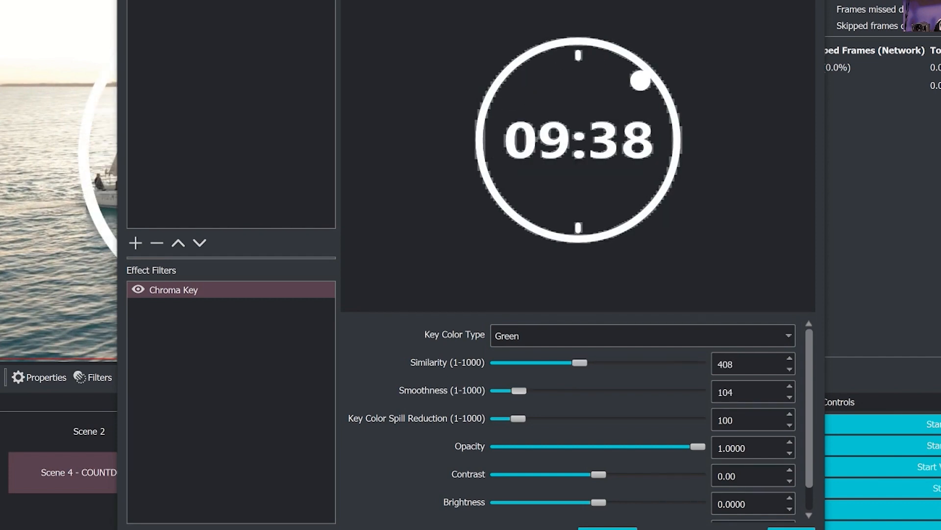
drag(521, 391, 508, 390)
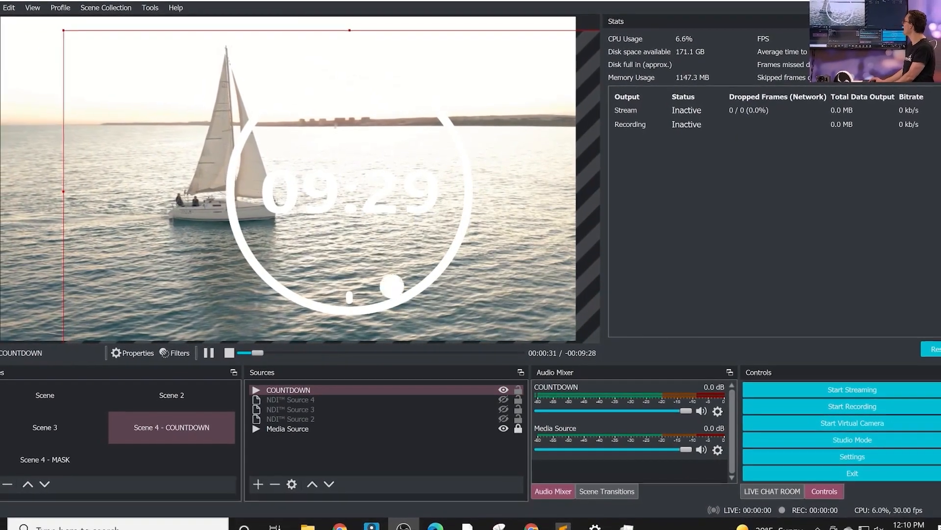
click(288, 428)
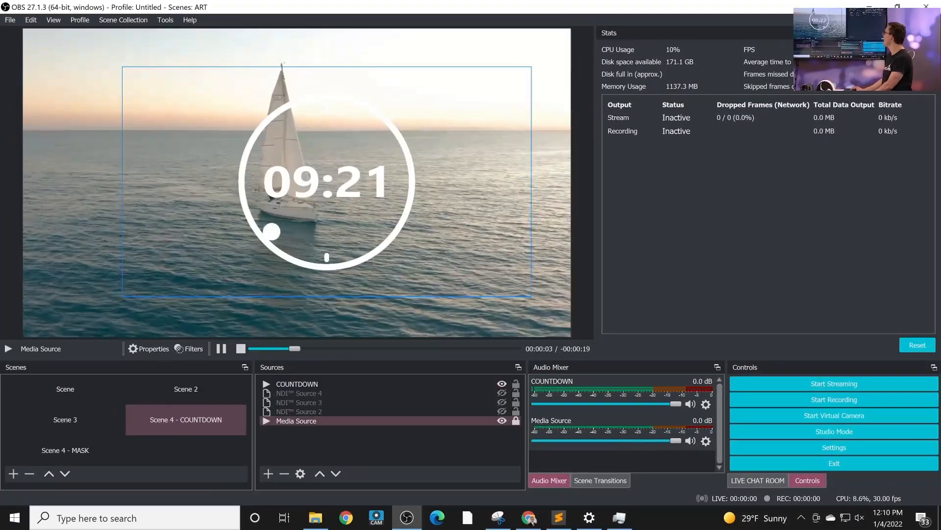